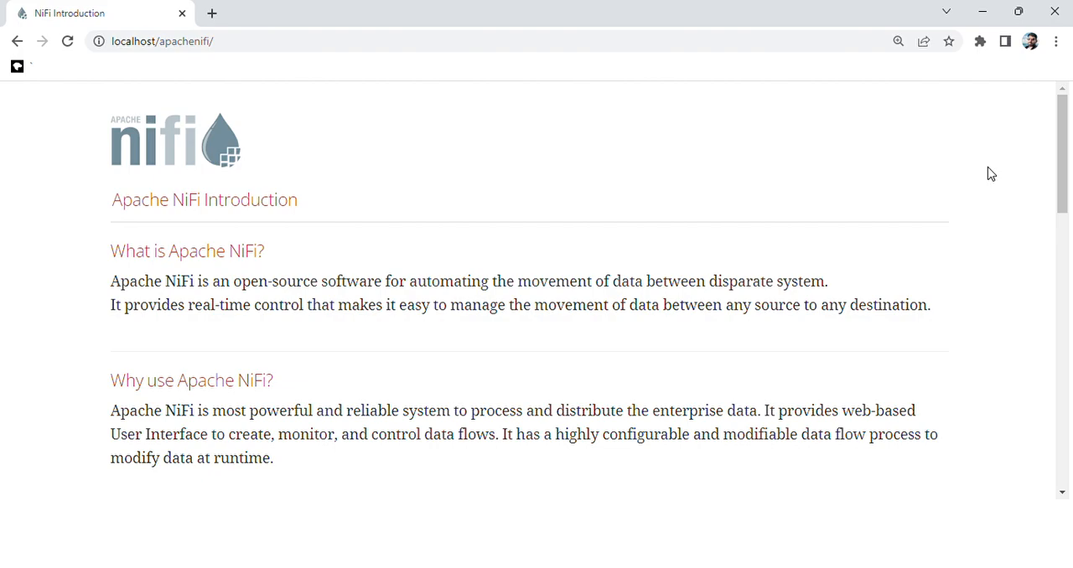
scroll("down", 3)
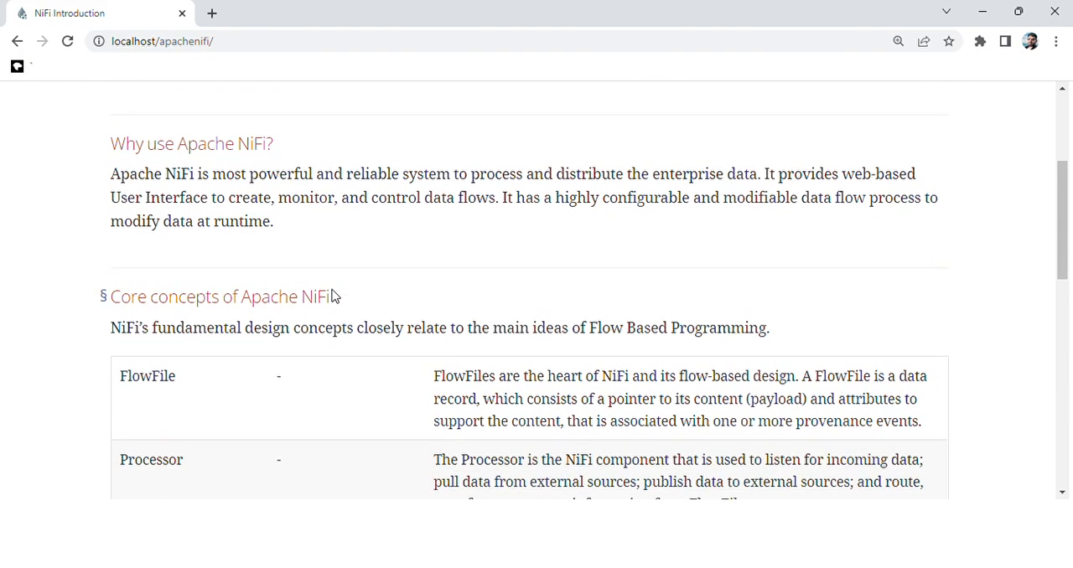
scroll("down", 3)
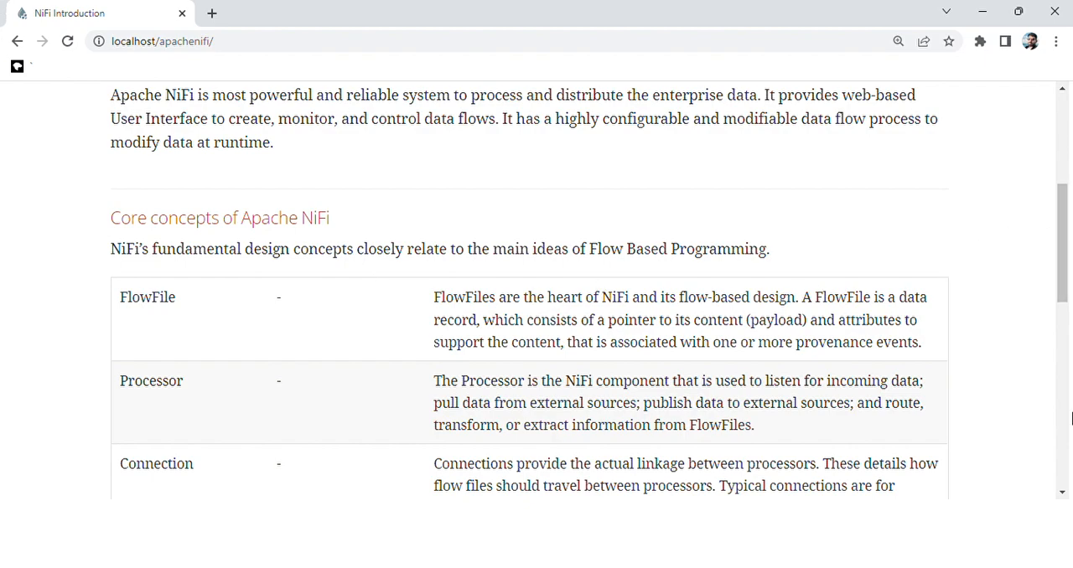
scroll("down", 3)
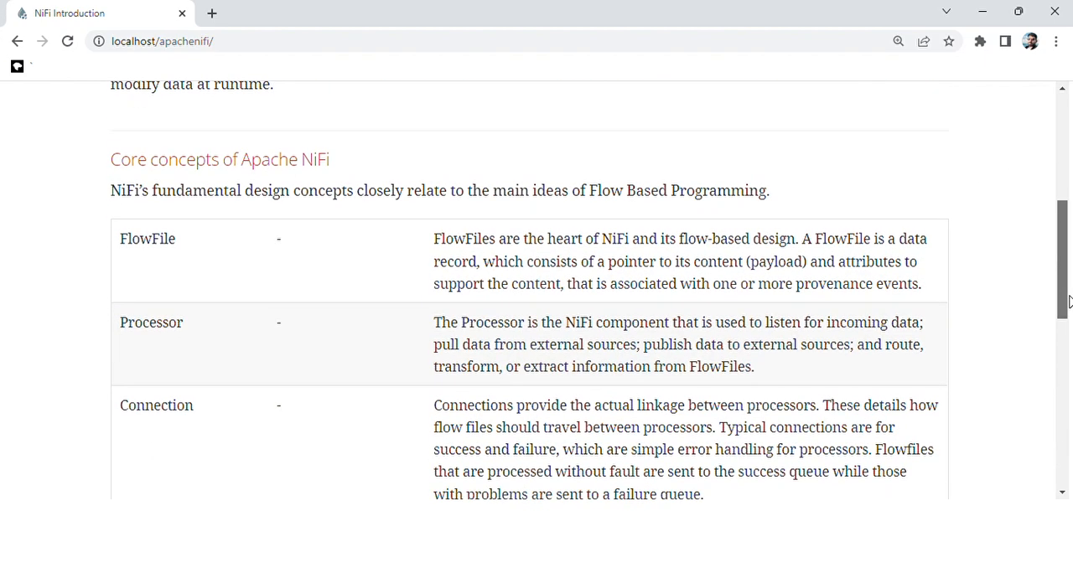
scroll("down", 3)
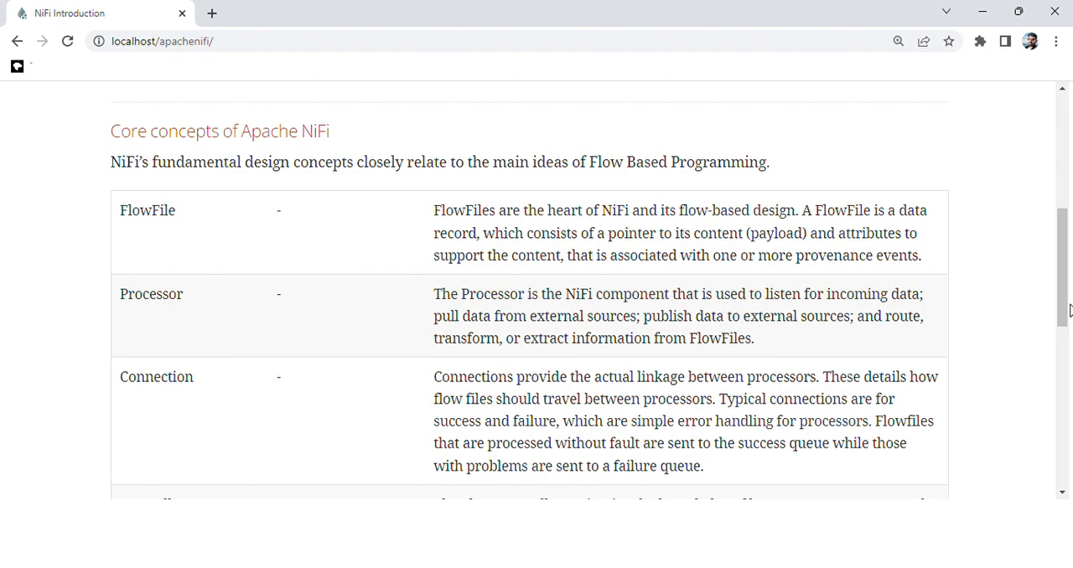
mouse_move(922, 351)
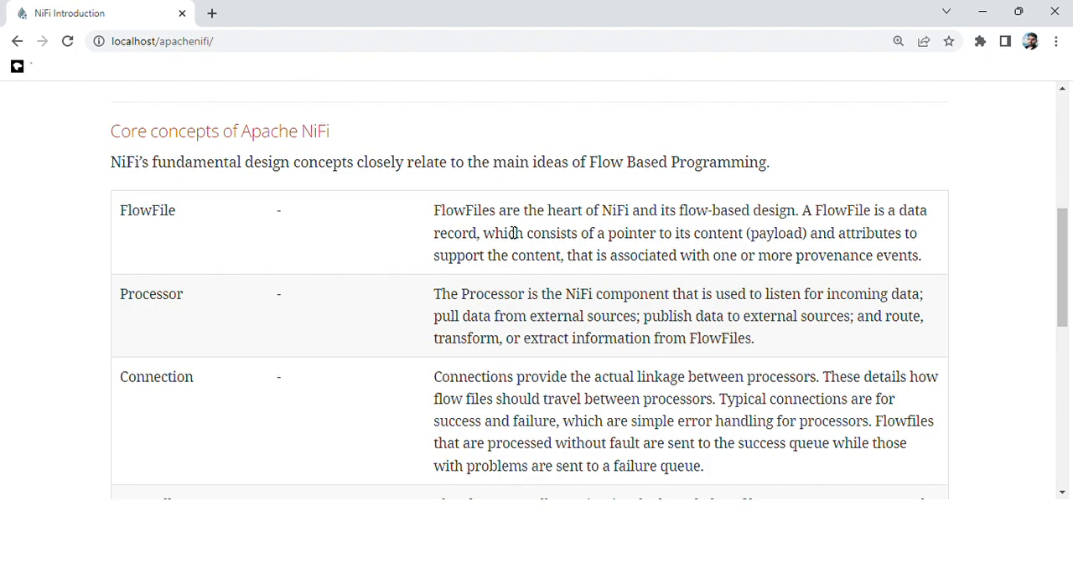
scroll("down", 3)
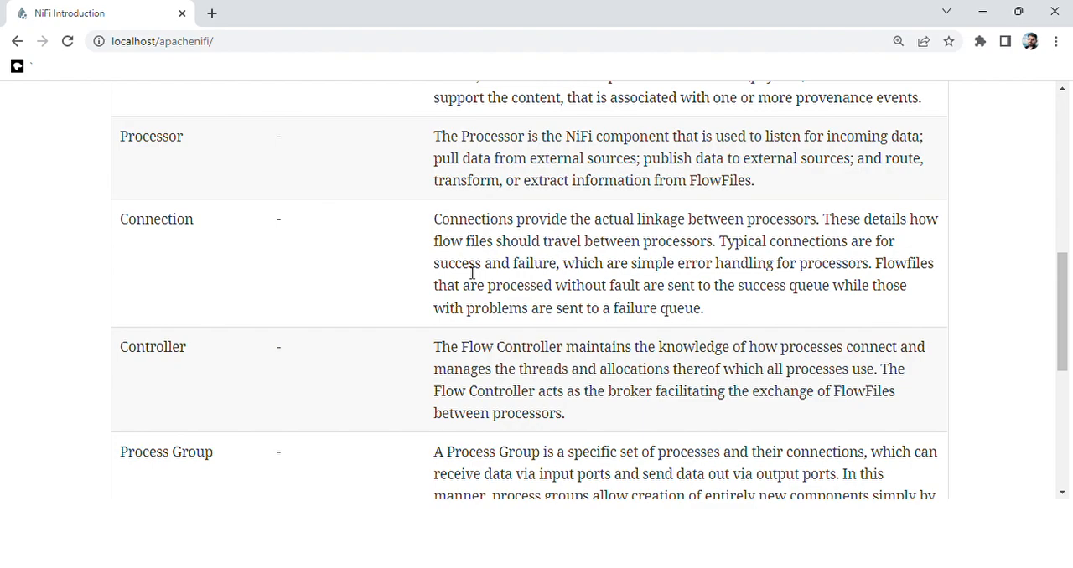
scroll("down", 3)
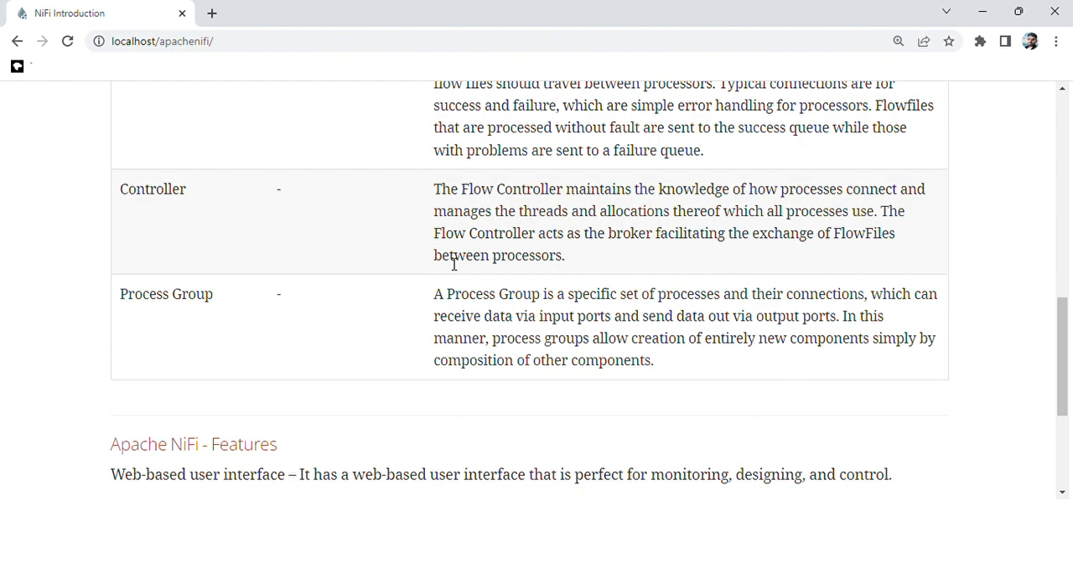
scroll("down", 3)
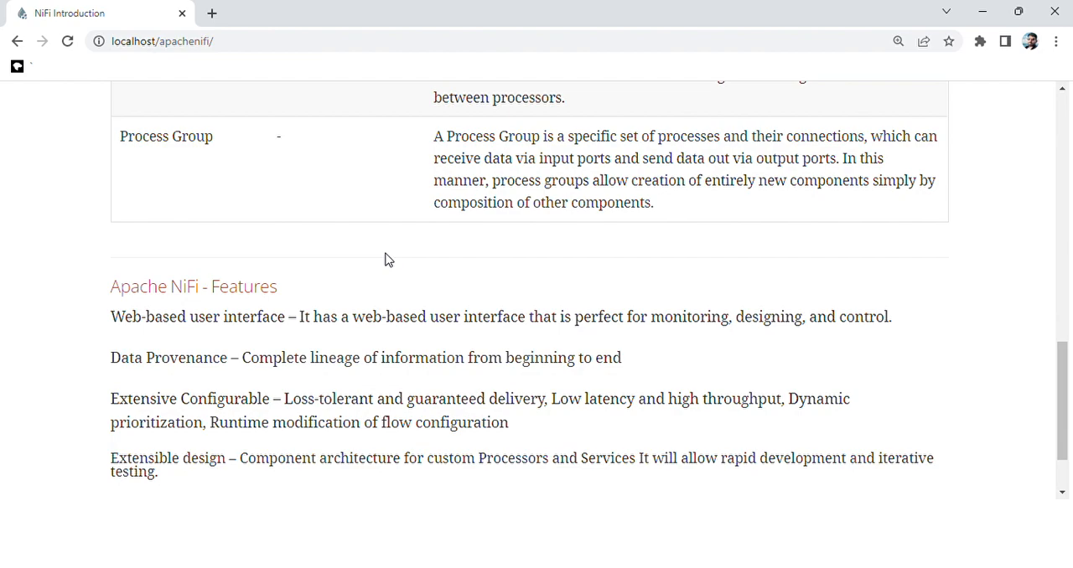
scroll("down", 3)
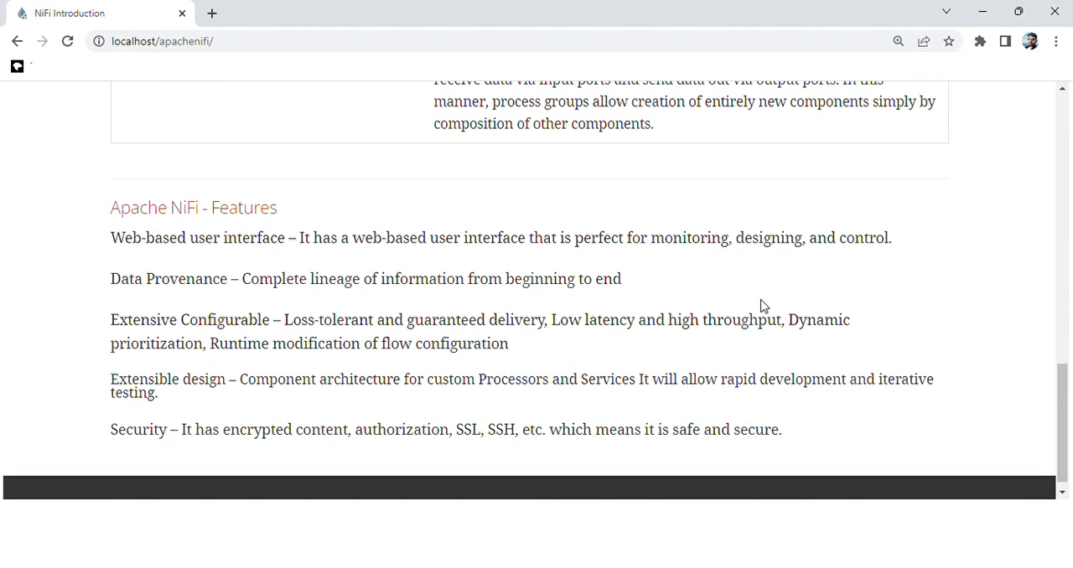